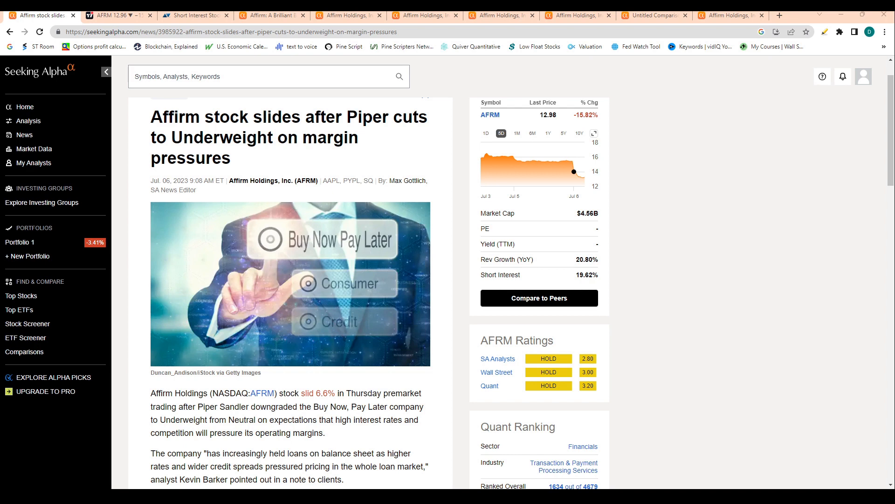
Step: Skim the Seeking Alpha page, then bring up TradingView's AFRM daily Heikin Ashi chart
{"action": "scroll", "scroll_direction": "down", "scroll_amount": 3}
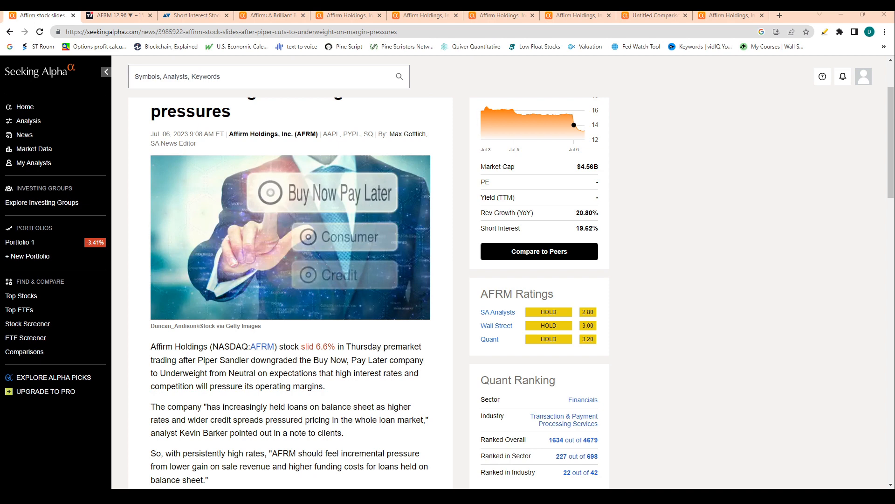
{"action": "scroll", "scroll_direction": "down", "scroll_amount": 3}
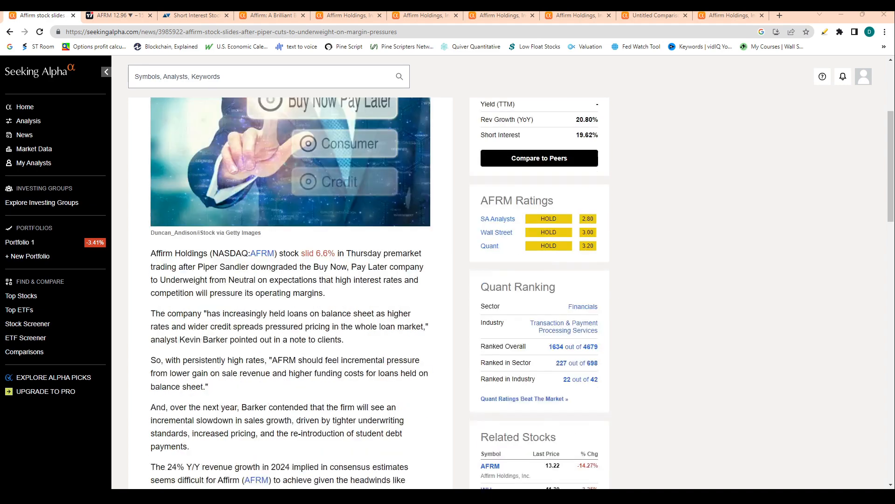
{"action": "scroll", "scroll_direction": "down", "scroll_amount": 3}
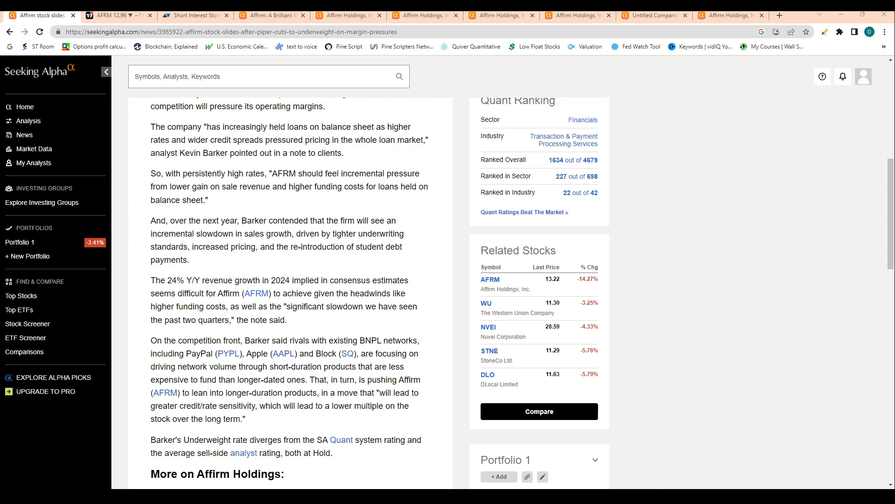
{"action": "scroll", "scroll_direction": "up", "scroll_amount": 3}
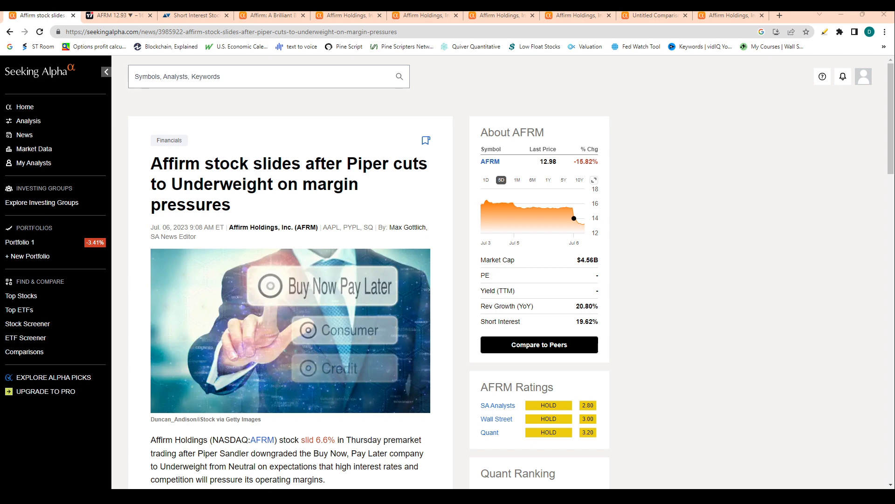
{"action": "left_click", "coordinate": [112, 15]}
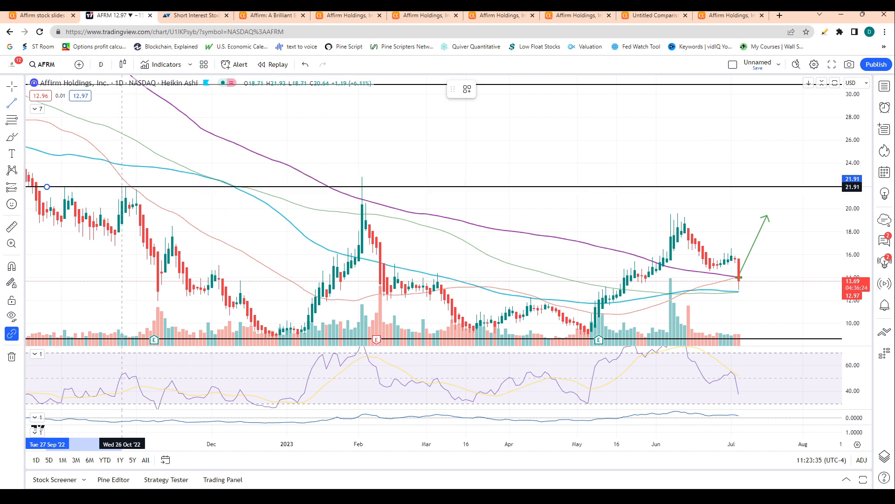
Step: Zoom out on the AFRM chart and pull up ShortSqueeze's Affirm short interest (19.19% float shorted)
{"action": "left_click", "coordinate": [122, 187]}
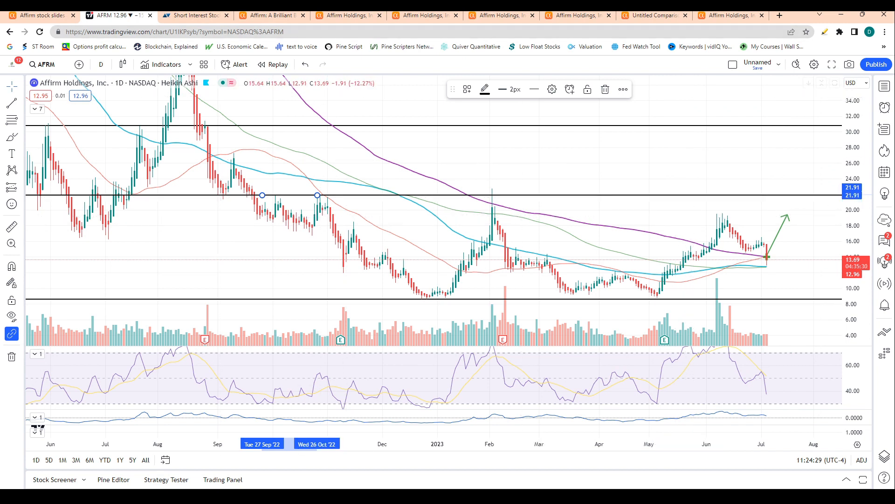
{"action": "left_click", "coordinate": [199, 15]}
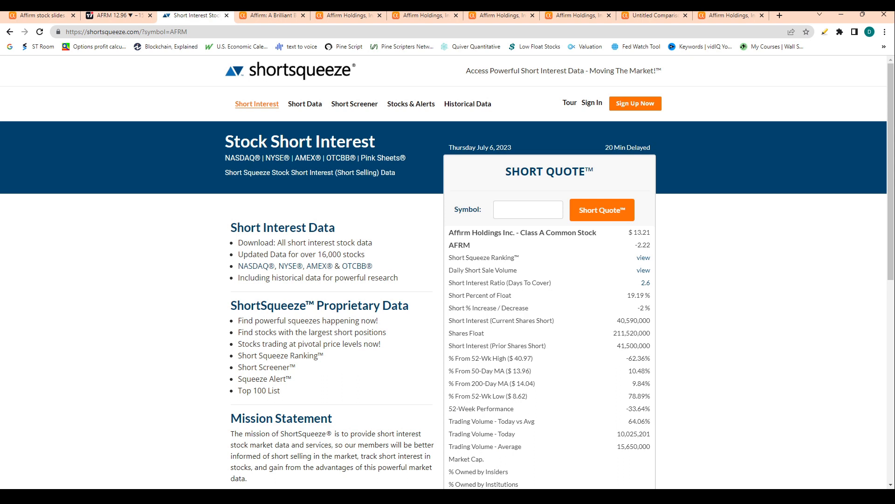
Step: Highlight part of the AFRM short interest quote to review it
{"action": "double_click", "coordinate": [639, 295]}
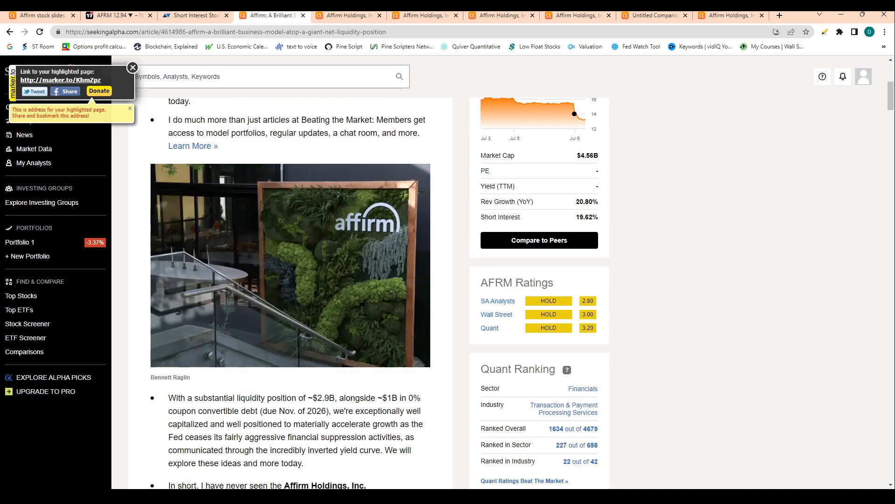
{"action": "scroll", "scroll_direction": "up", "scroll_amount": 3}
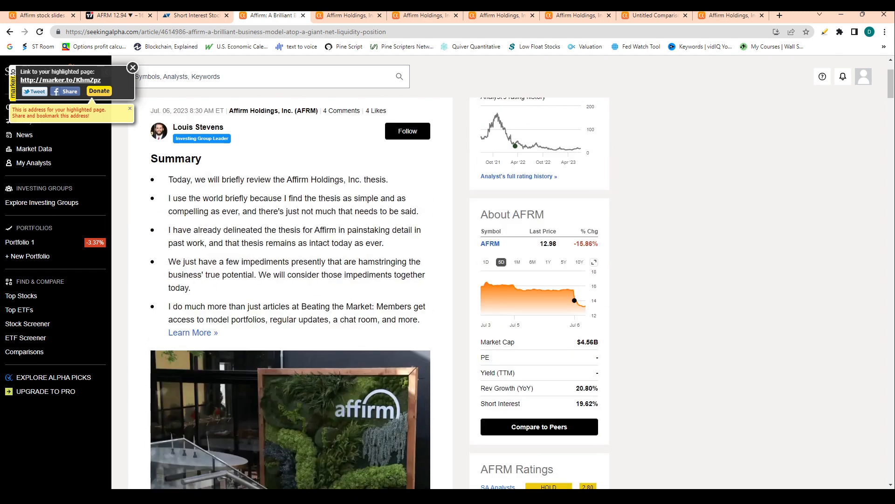
{"action": "scroll", "scroll_direction": "down", "scroll_amount": 3}
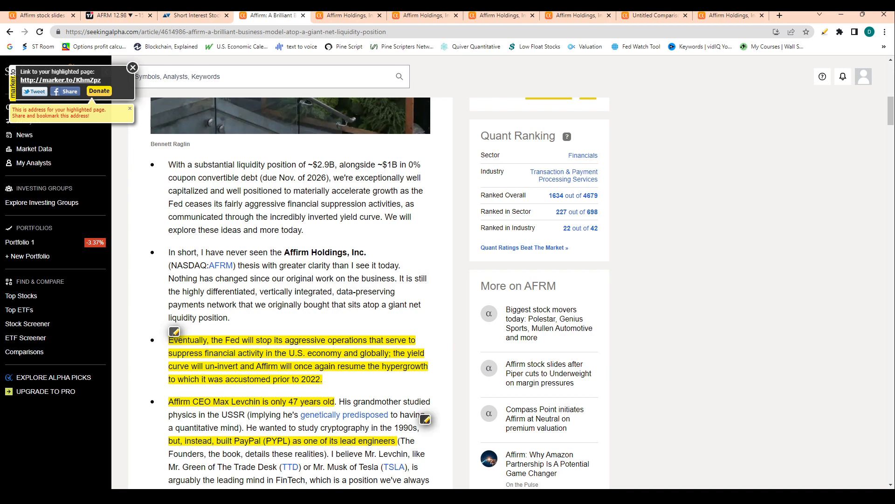
{"action": "scroll", "scroll_direction": "down", "scroll_amount": 3}
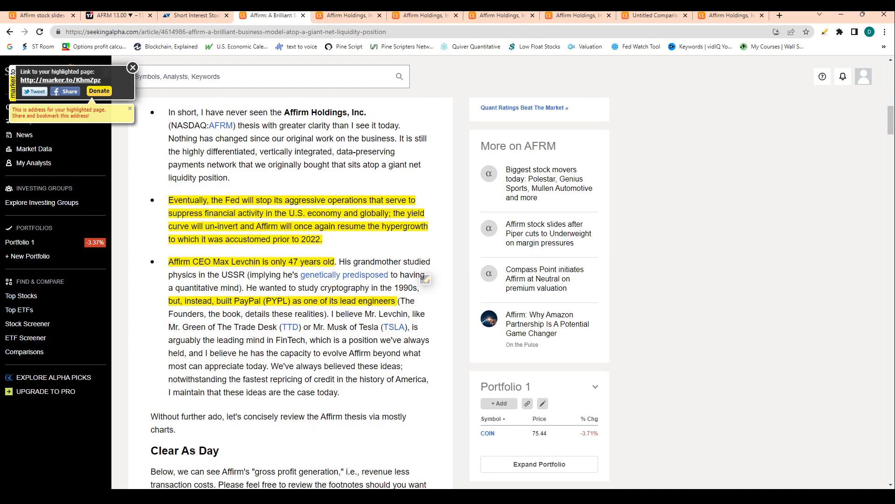
{"action": "scroll", "scroll_direction": "down", "scroll_amount": 3}
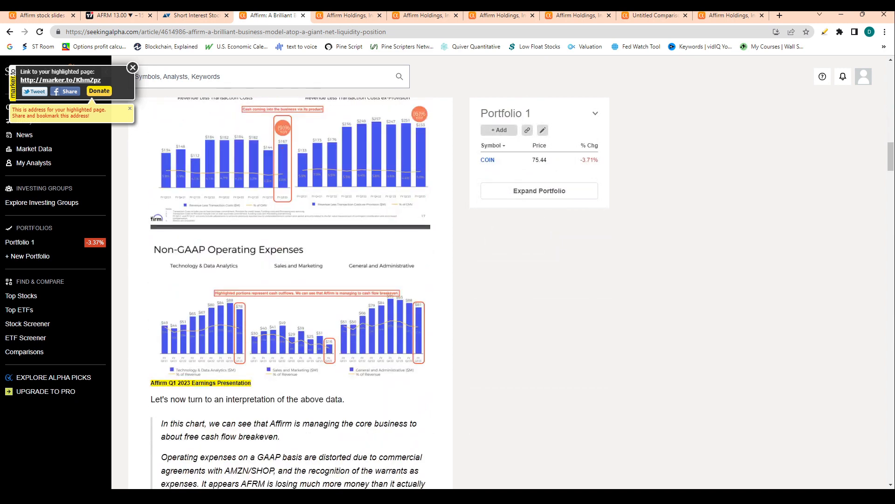
{"action": "scroll", "scroll_direction": "up", "scroll_amount": 3}
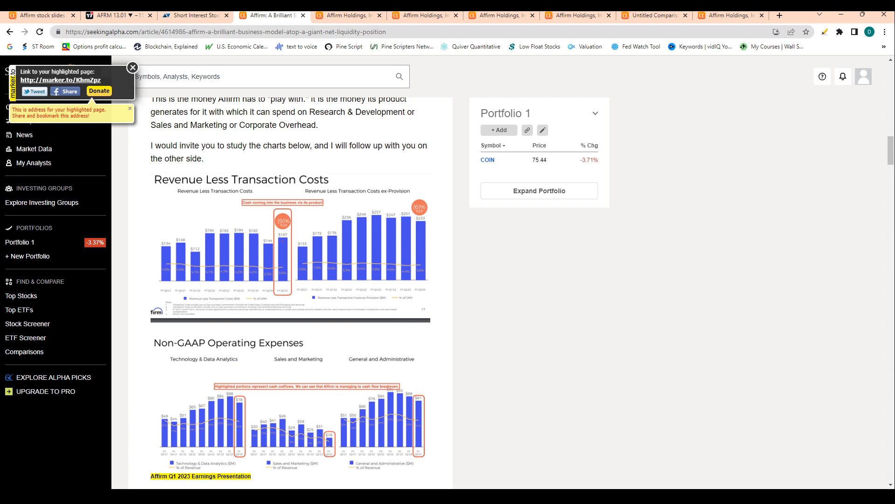
{"action": "scroll", "scroll_direction": "down", "scroll_amount": 3}
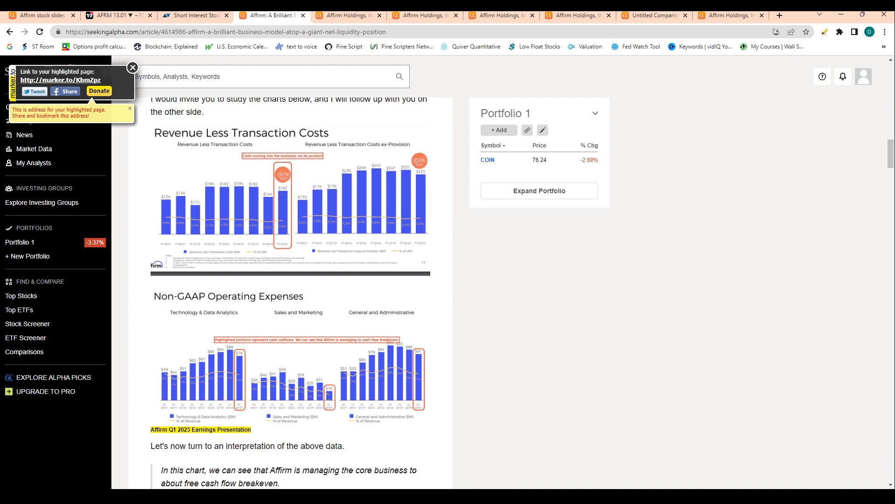
{"action": "scroll", "scroll_direction": "down", "scroll_amount": 3}
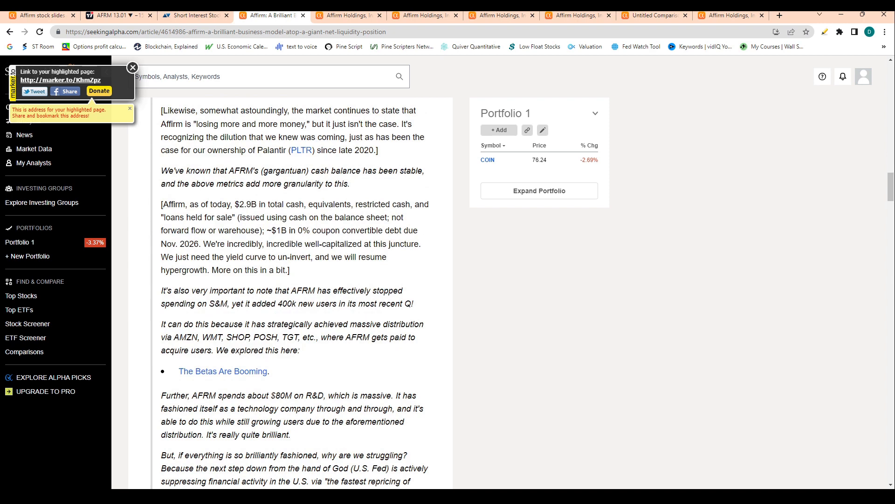
{"action": "scroll", "scroll_direction": "down", "scroll_amount": 3}
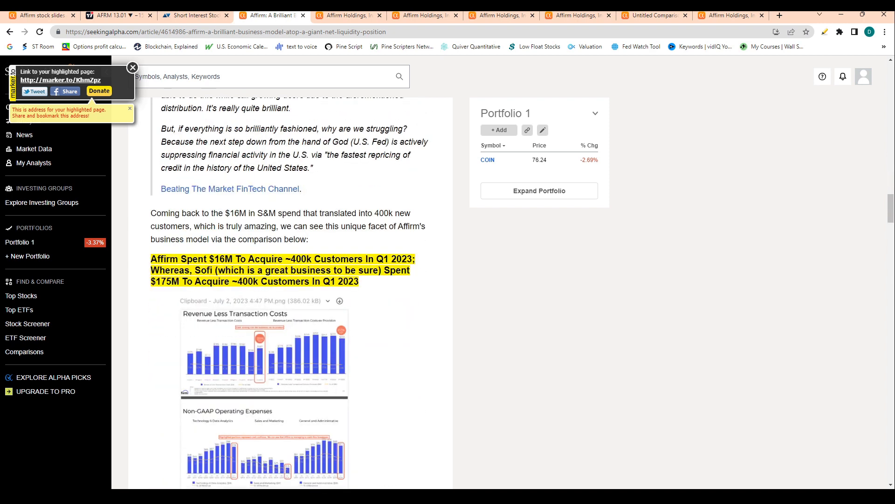
{"action": "scroll", "scroll_direction": "down", "scroll_amount": 3}
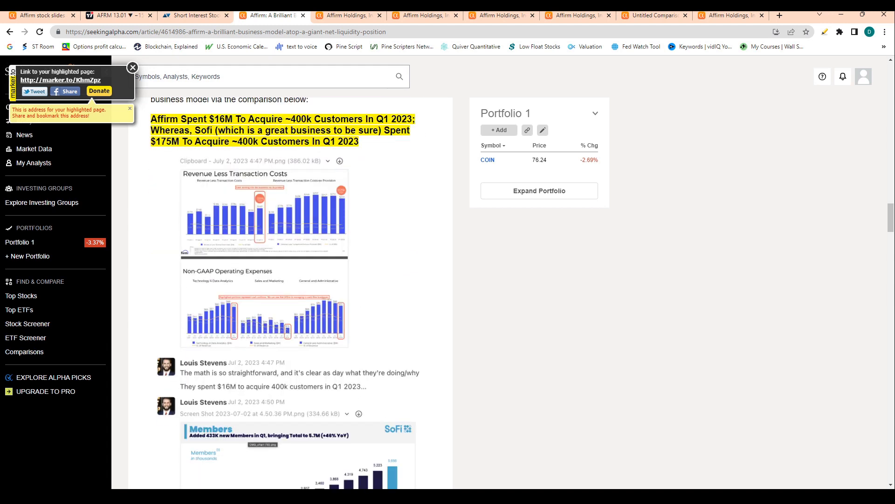
{"action": "scroll", "scroll_direction": "up", "scroll_amount": 3}
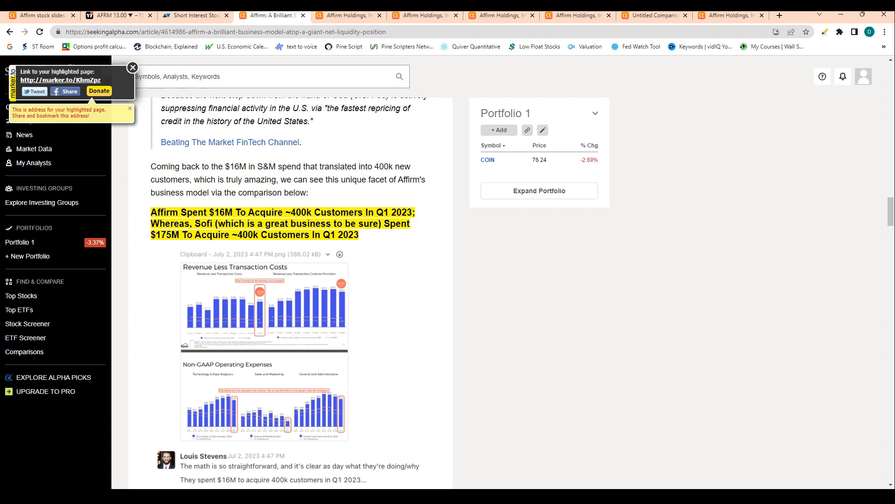
{"action": "scroll", "scroll_direction": "down", "scroll_amount": 3}
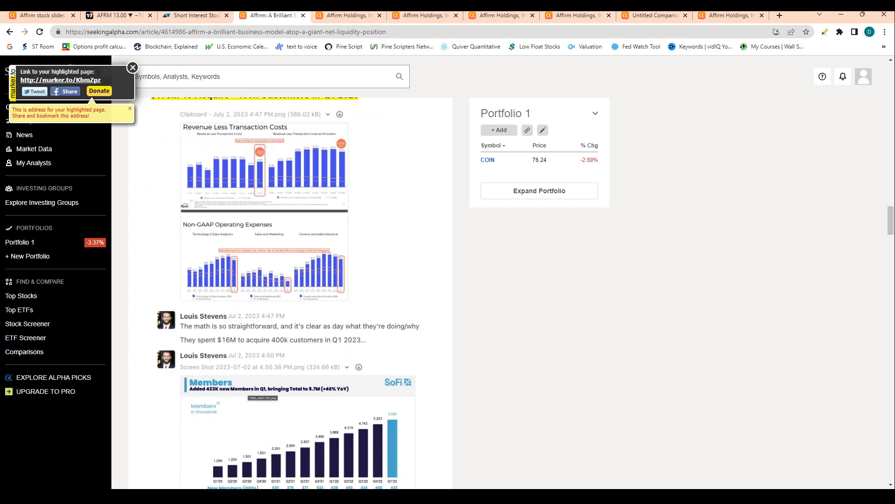
{"action": "scroll", "scroll_direction": "down", "scroll_amount": 3}
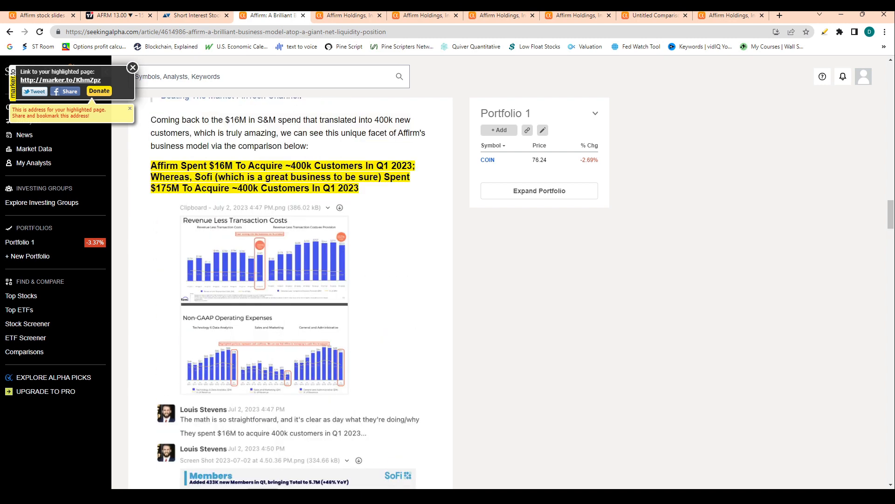
{"action": "scroll", "scroll_direction": "down", "scroll_amount": 3}
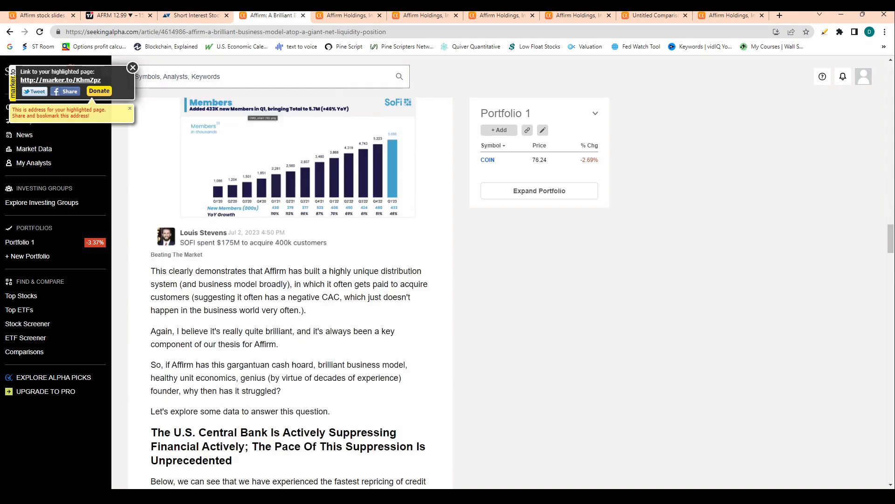
{"action": "scroll", "scroll_direction": "down", "scroll_amount": 3}
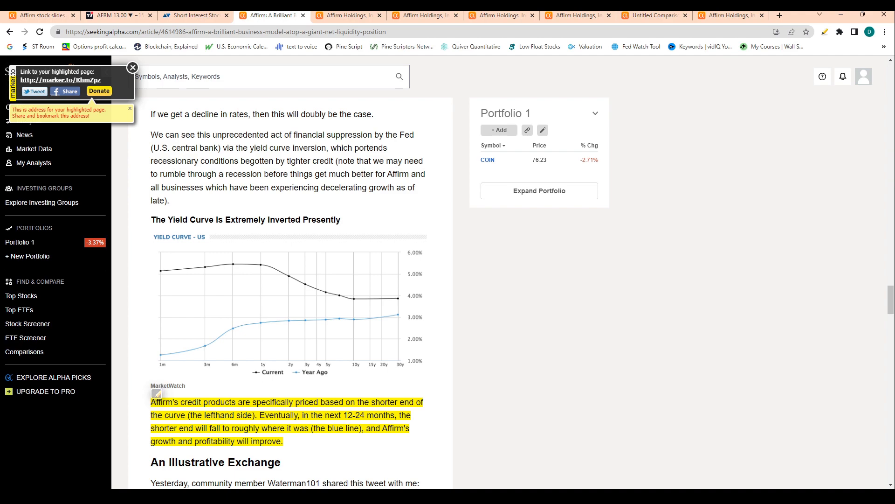
{"action": "scroll", "scroll_direction": "down", "scroll_amount": 3}
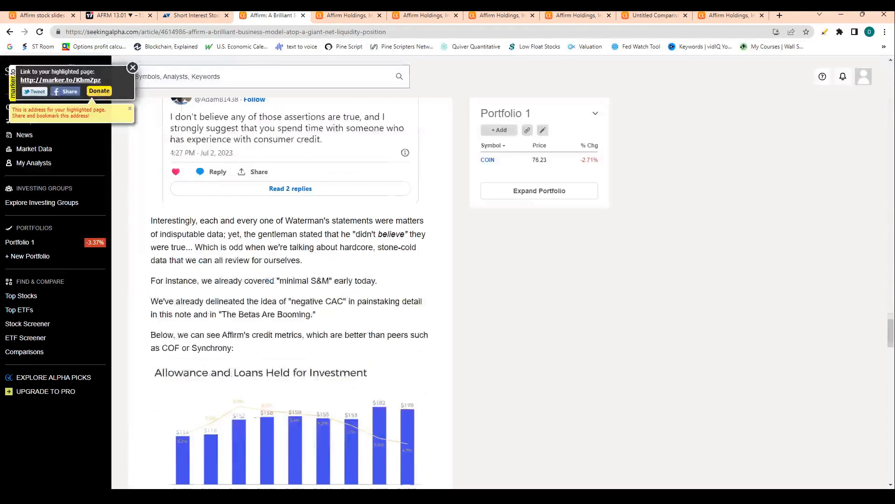
{"action": "scroll", "scroll_direction": "down", "scroll_amount": 3}
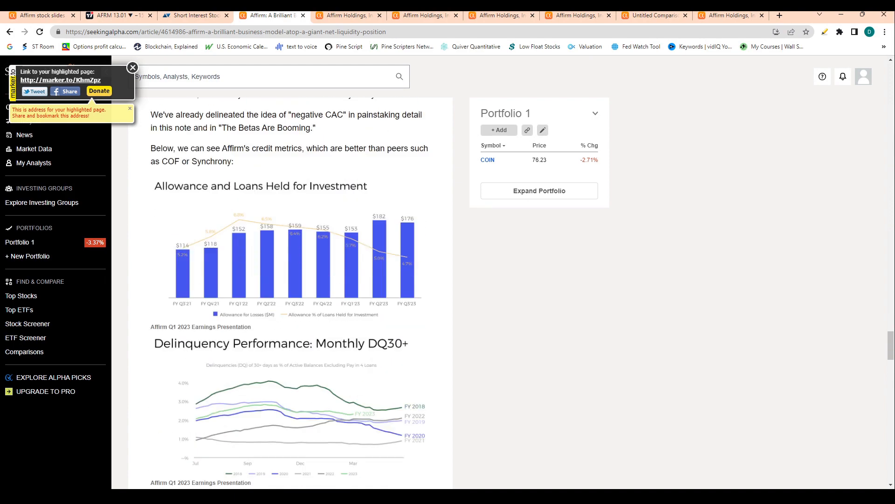
{"action": "scroll", "scroll_direction": "down", "scroll_amount": 3}
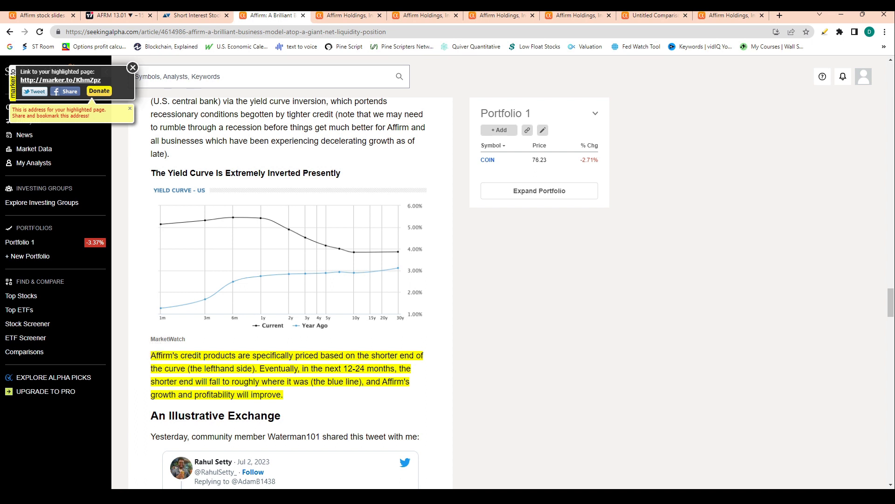
{"action": "scroll", "scroll_direction": "down", "scroll_amount": 3}
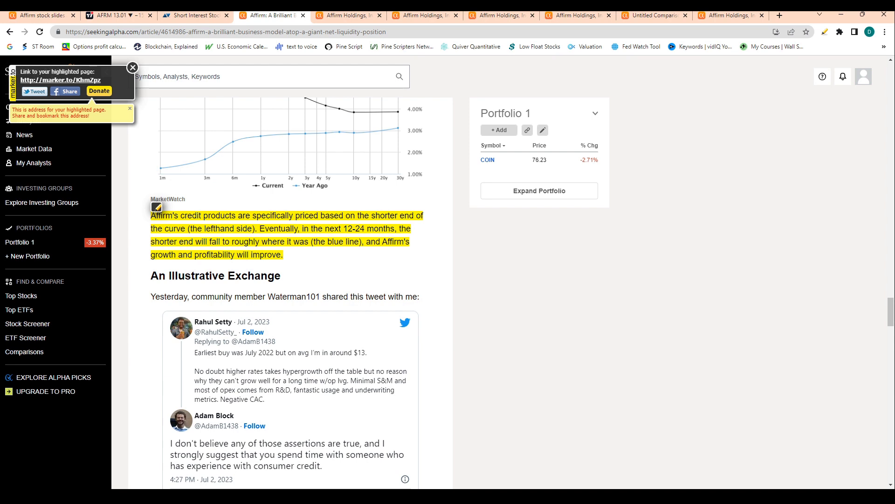
{"action": "scroll", "scroll_direction": "down", "scroll_amount": 3}
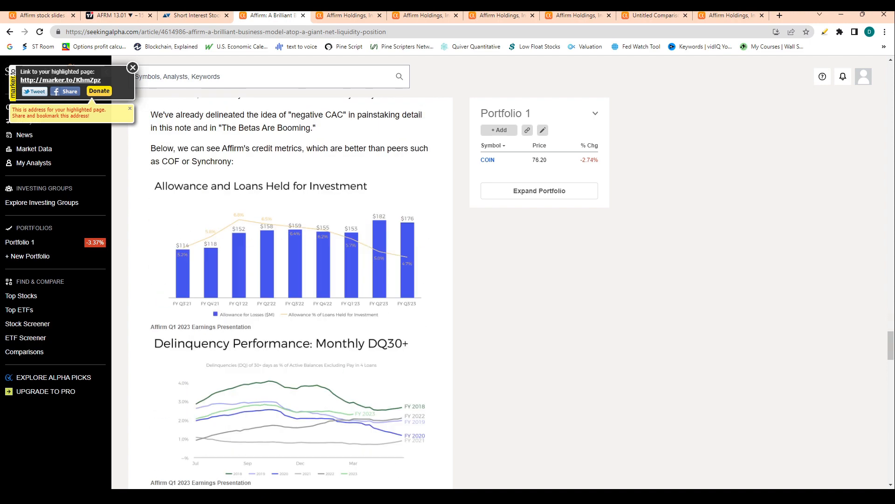
{"action": "scroll", "scroll_direction": "down", "scroll_amount": 3}
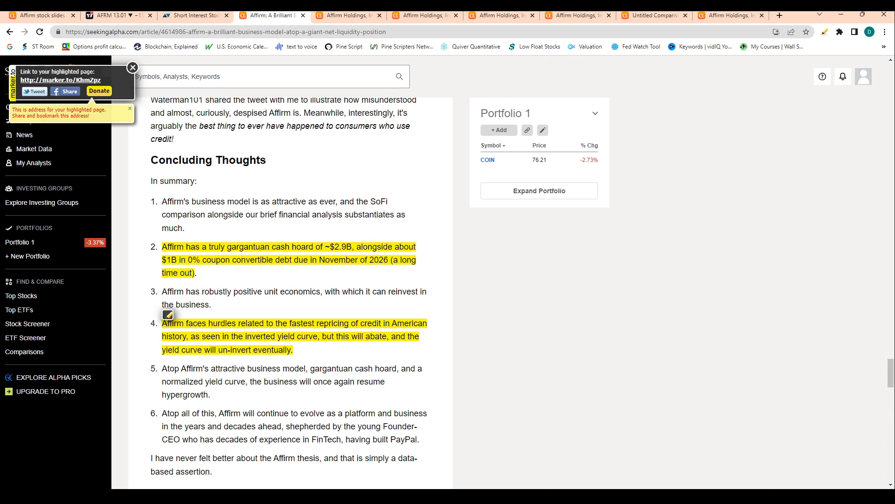
{"action": "scroll", "scroll_direction": "down", "scroll_amount": 3}
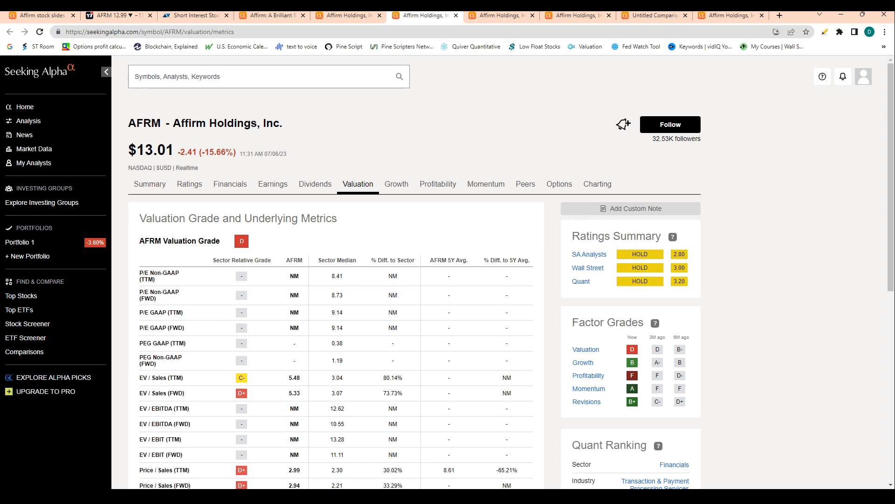
Step: Review AFRM's Valuation table, then view its Growth page with a B grade
{"action": "scroll", "scroll_direction": "down", "scroll_amount": 3}
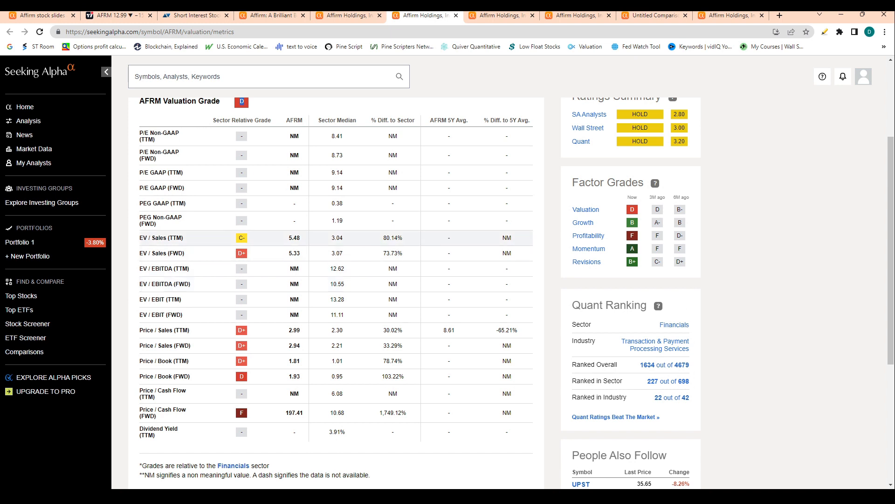
{"action": "double_click", "coordinate": [337, 238]}
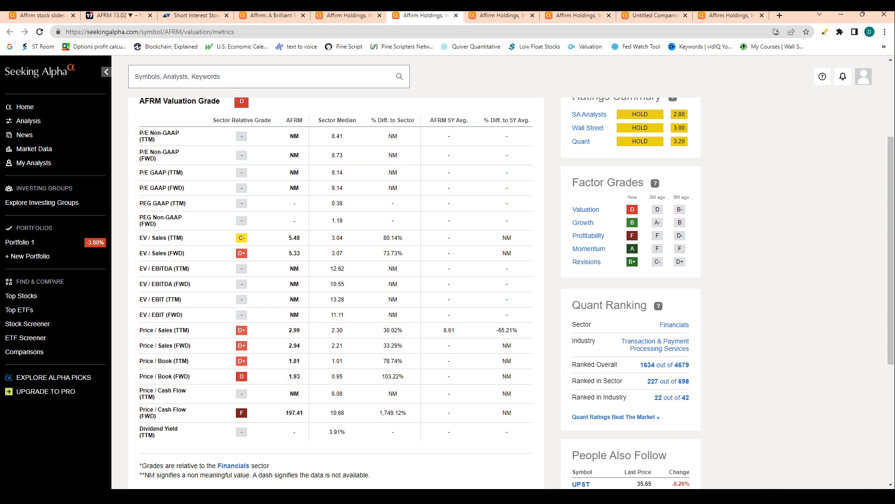
{"action": "left_click", "coordinate": [397, 183]}
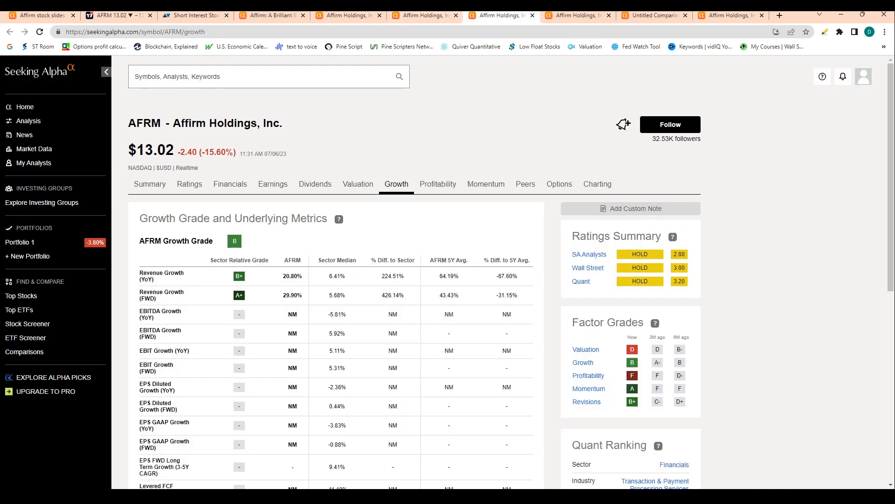
Step: Highlight AFRM's Revenue Growth figures and scroll down the Growth table
{"action": "scroll", "scroll_direction": "down", "scroll_amount": 3}
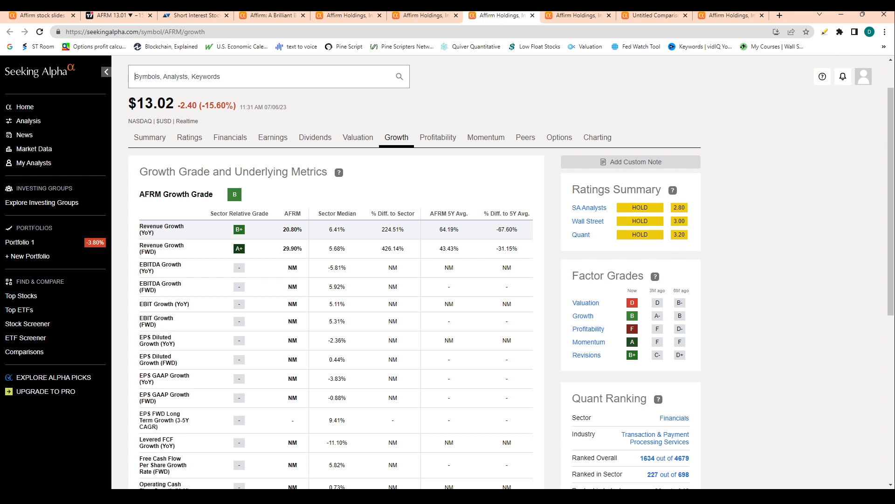
{"action": "double_click", "coordinate": [161, 226]}
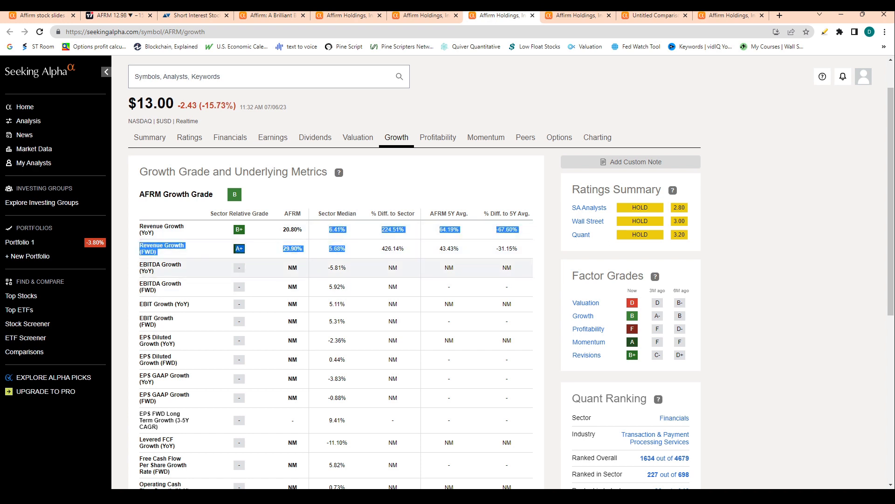
{"action": "scroll", "scroll_direction": "down", "scroll_amount": 3}
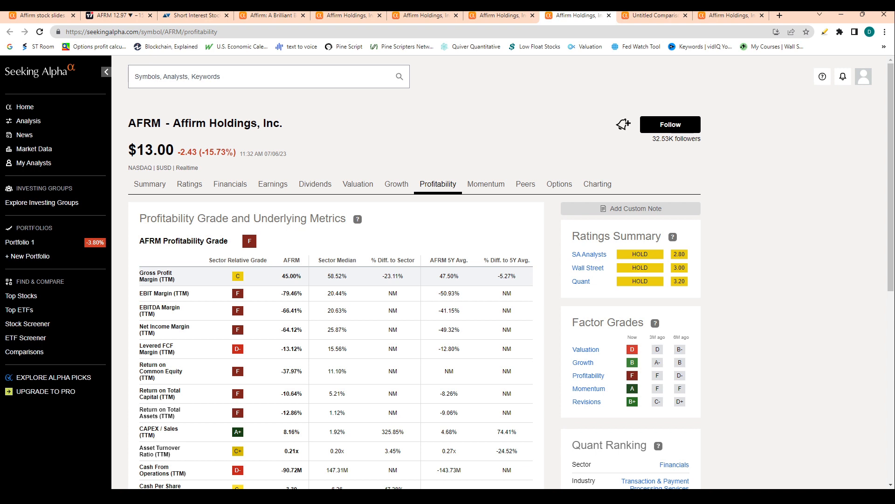
Step: Read the Profitability table down to -64.12% net income margin versus 25.87% sector median
{"action": "double_click", "coordinate": [291, 276]}
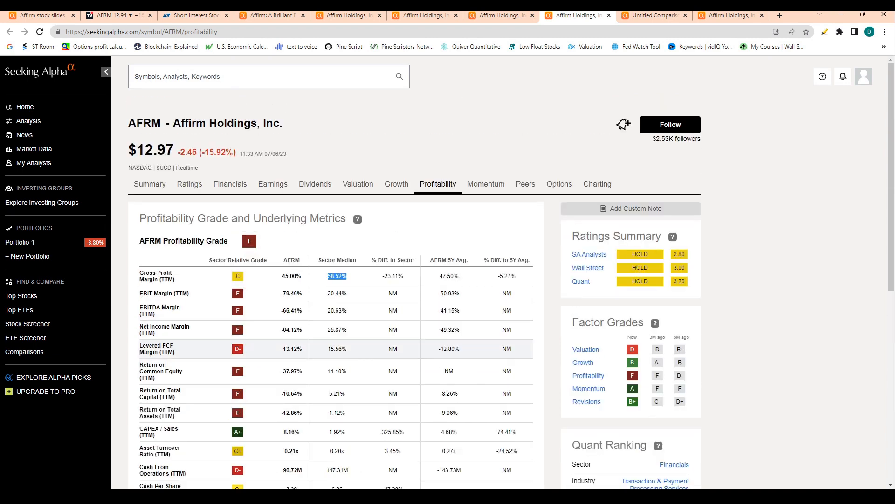
{"action": "scroll", "scroll_direction": "down", "scroll_amount": 3}
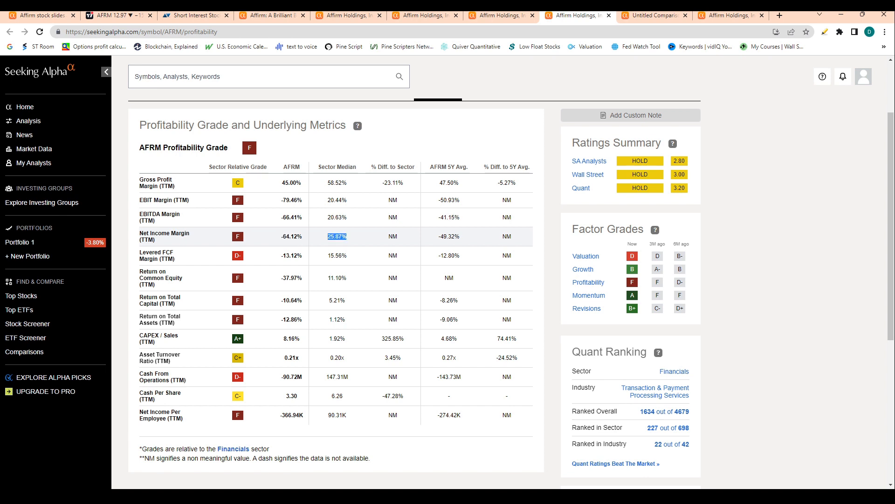
{"action": "mouse_move", "coordinate": [164, 236]}
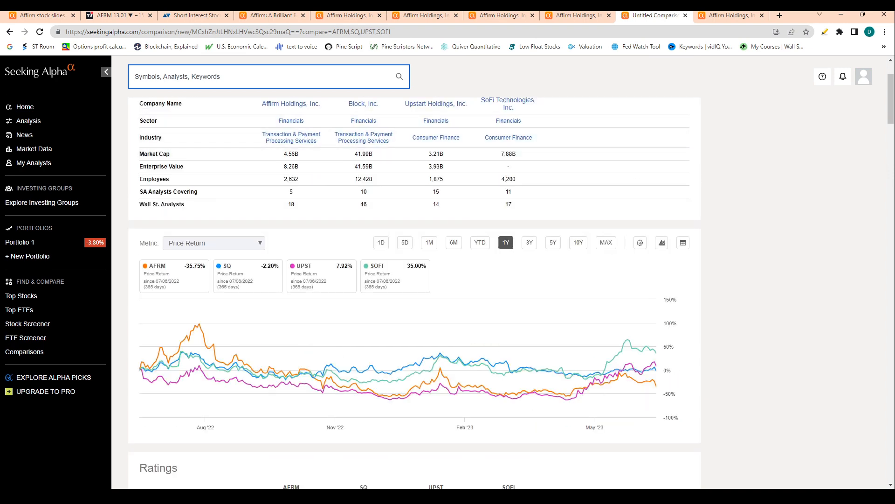
Step: Inspect the 1Y price return chart, then scroll past Quant Rankings toward Dividend Grades
{"action": "left_click", "coordinate": [247, 275]}
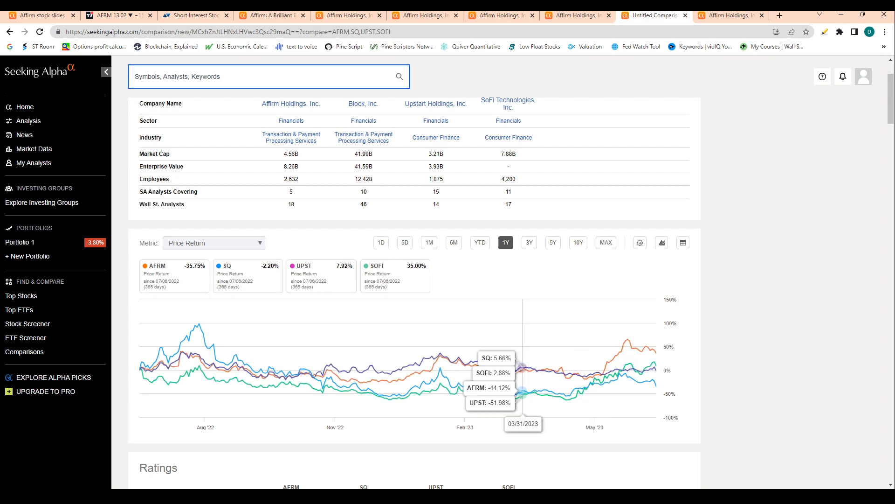
{"action": "scroll", "scroll_direction": "down", "scroll_amount": 3}
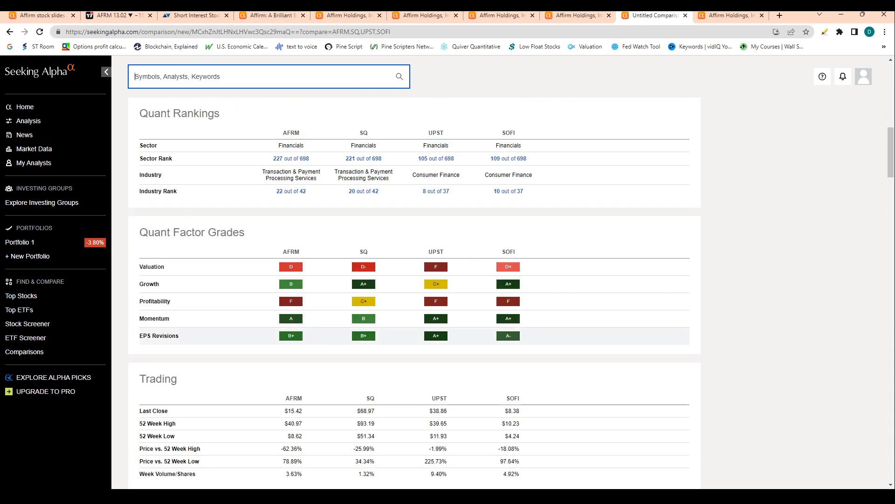
{"action": "scroll", "scroll_direction": "down", "scroll_amount": 3}
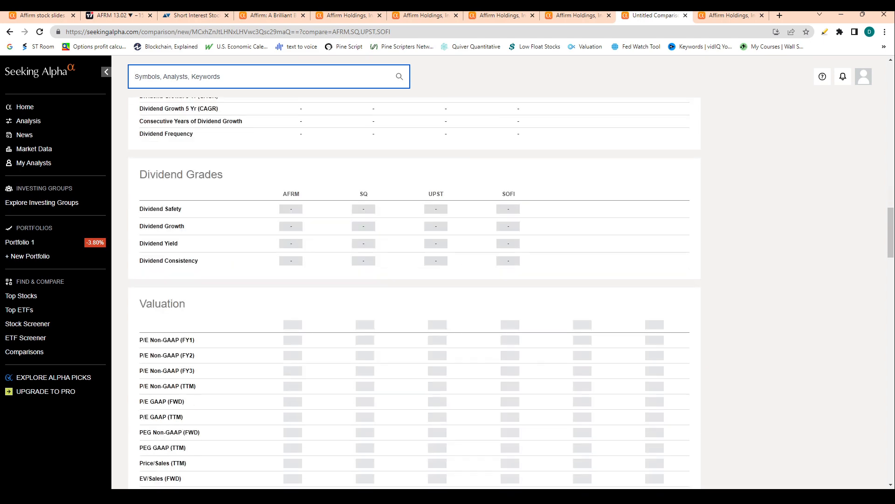
Step: Highlight SOFI's -628.66 forward P/E in the Valuation table, then scroll toward Growth
{"action": "scroll", "scroll_direction": "down", "scroll_amount": 3}
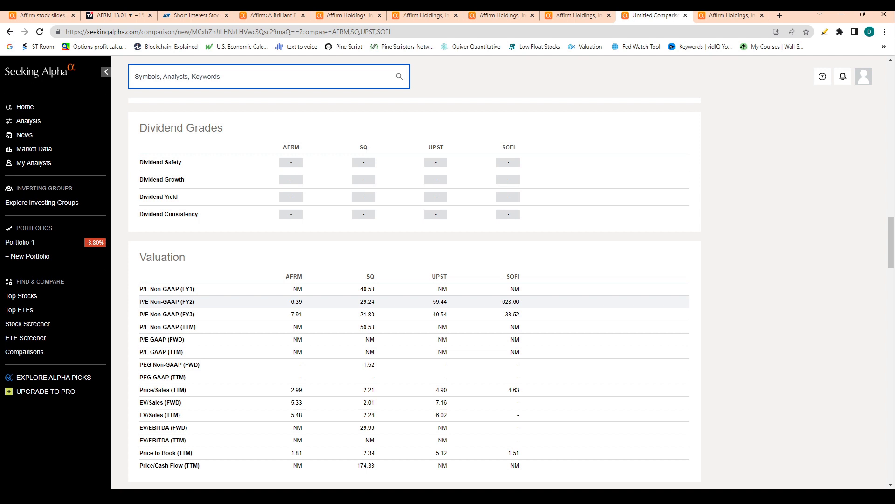
{"action": "double_click", "coordinate": [295, 301]}
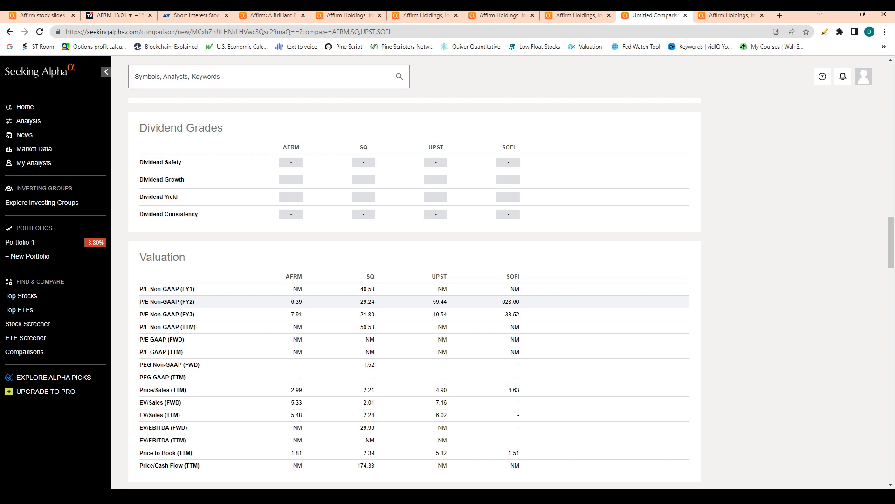
{"action": "double_click", "coordinate": [515, 302]}
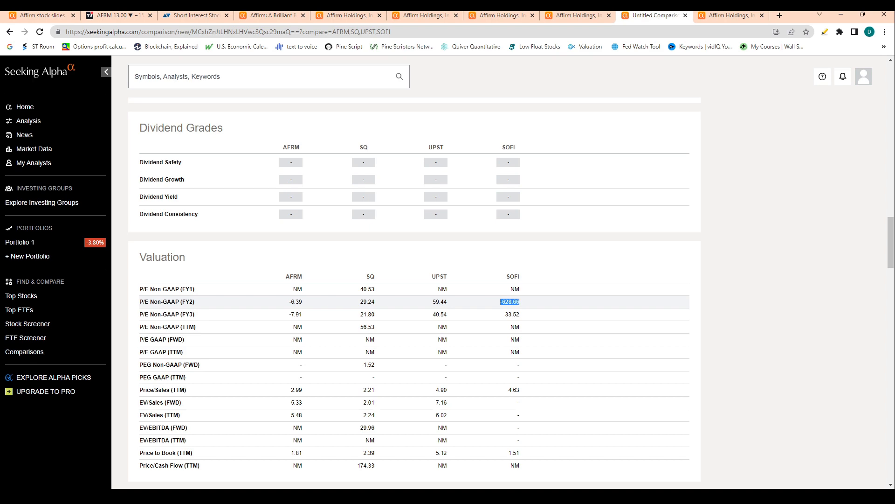
{"action": "scroll", "scroll_direction": "down", "scroll_amount": 3}
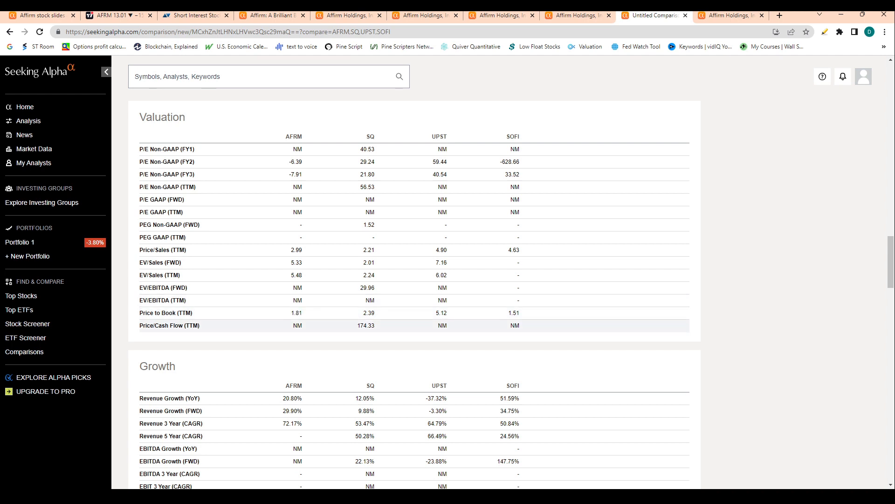
Step: Highlight figures in the peer Growth table while scrolling it fully into view
{"action": "double_click", "coordinate": [297, 312]}
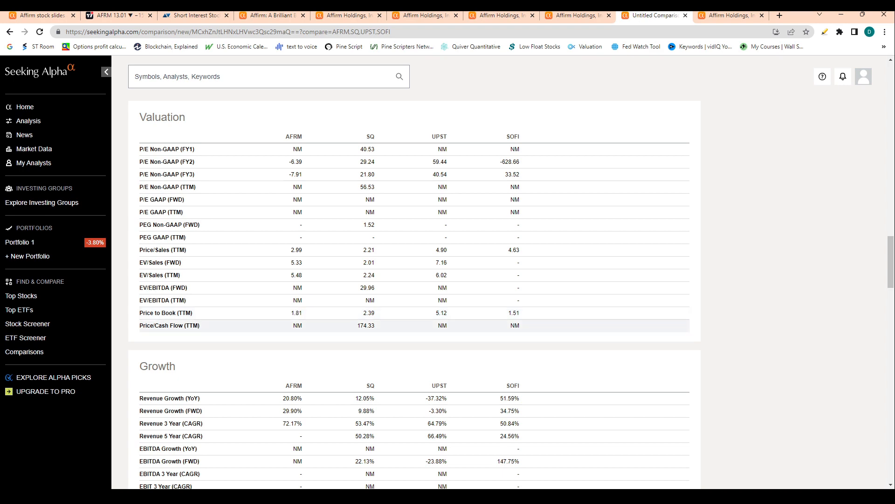
{"action": "scroll", "scroll_direction": "down", "scroll_amount": 3}
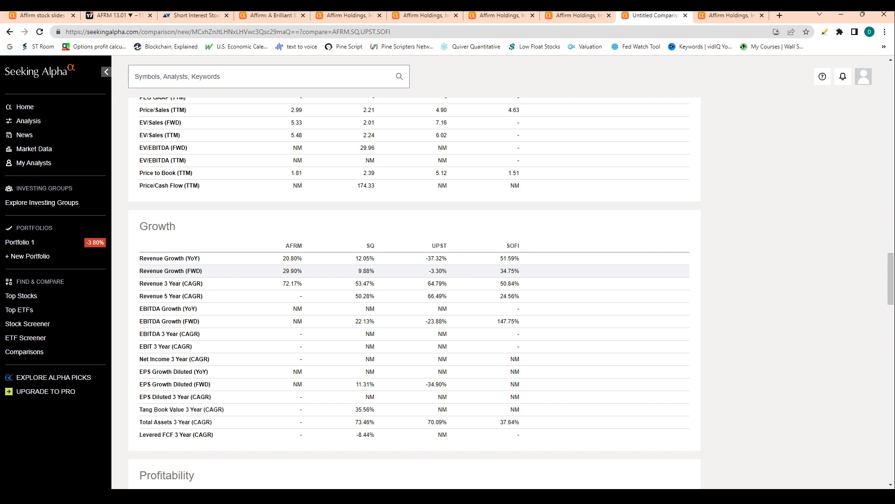
{"action": "double_click", "coordinate": [509, 259]}
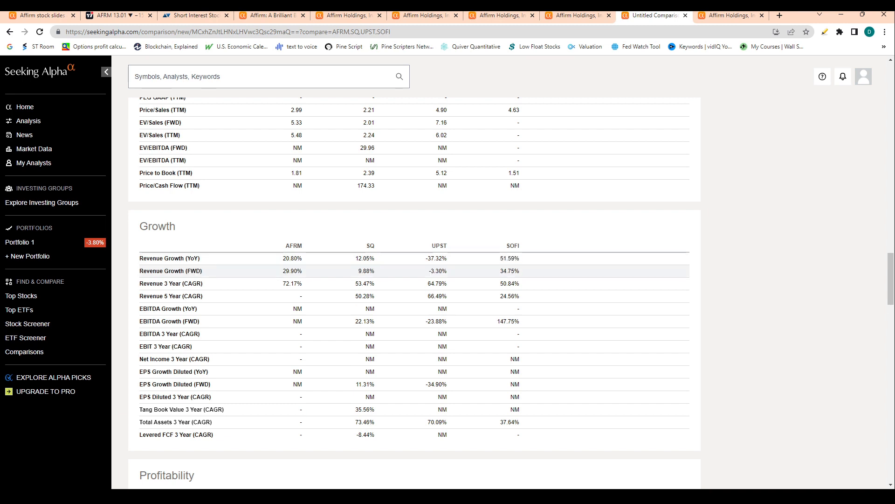
{"action": "scroll", "scroll_direction": "down", "scroll_amount": 3}
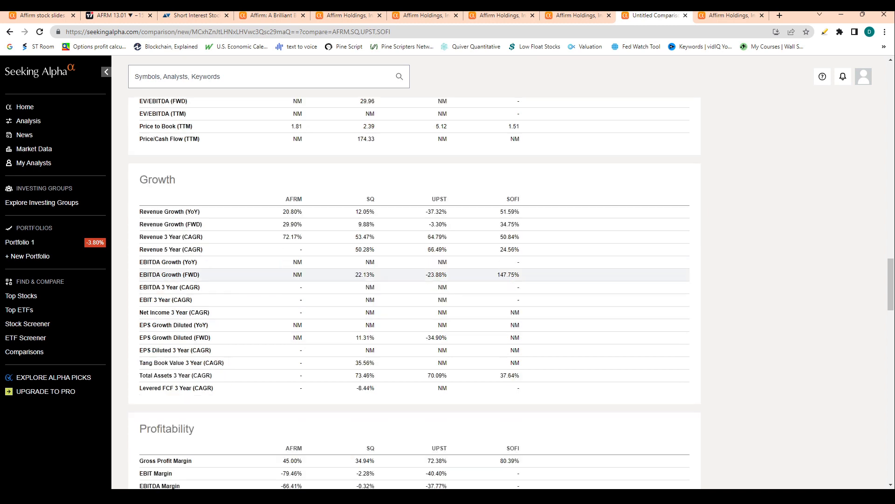
{"action": "scroll", "scroll_direction": "down", "scroll_amount": 3}
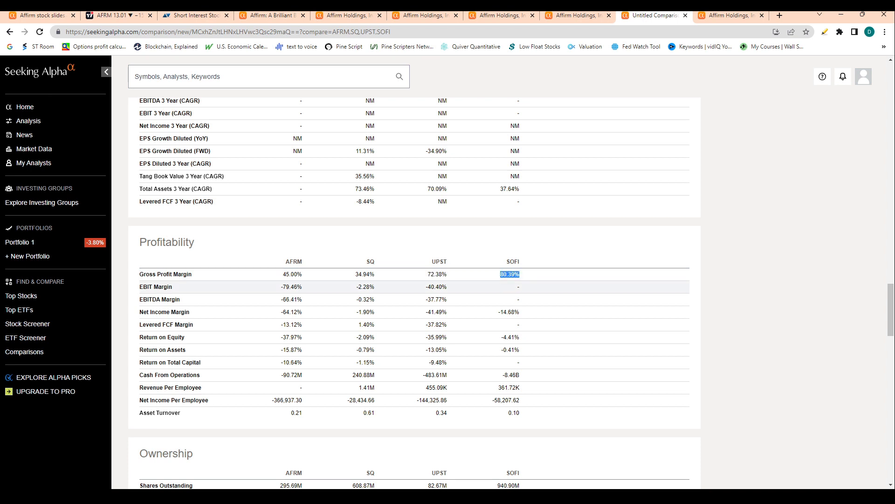
{"action": "scroll", "scroll_direction": "down", "scroll_amount": 3}
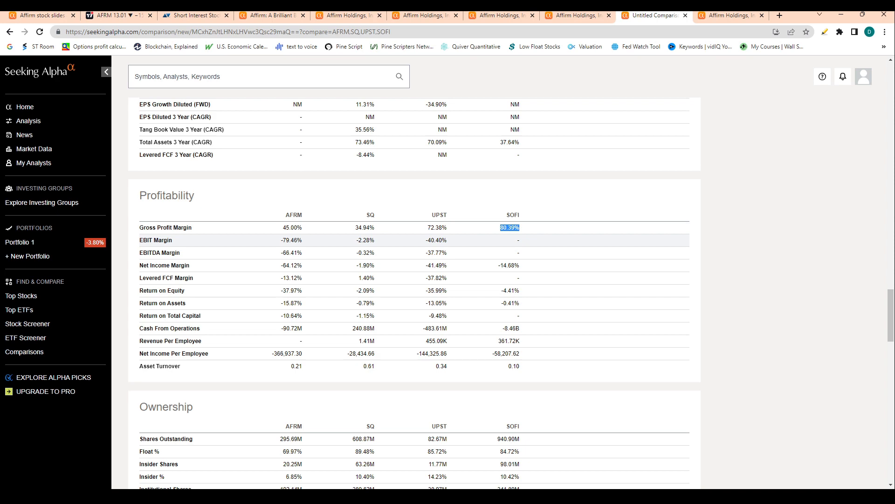
{"action": "scroll", "scroll_direction": "down", "scroll_amount": 3}
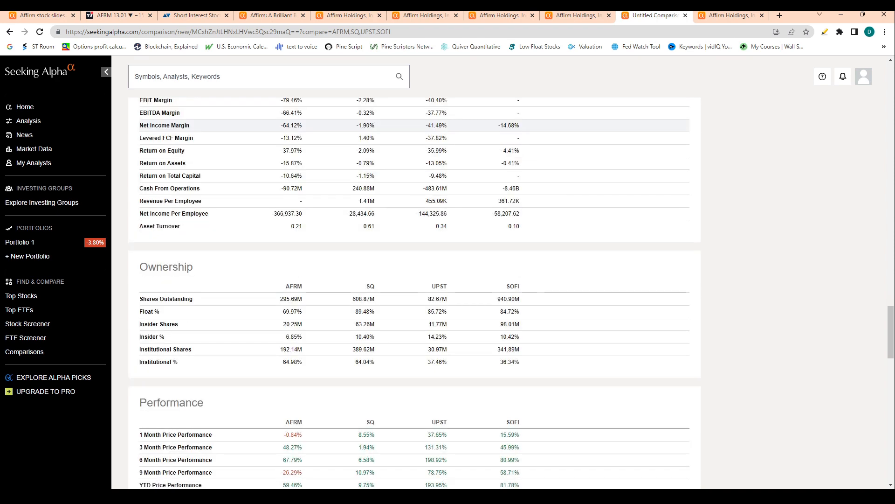
{"action": "scroll", "scroll_direction": "down", "scroll_amount": 3}
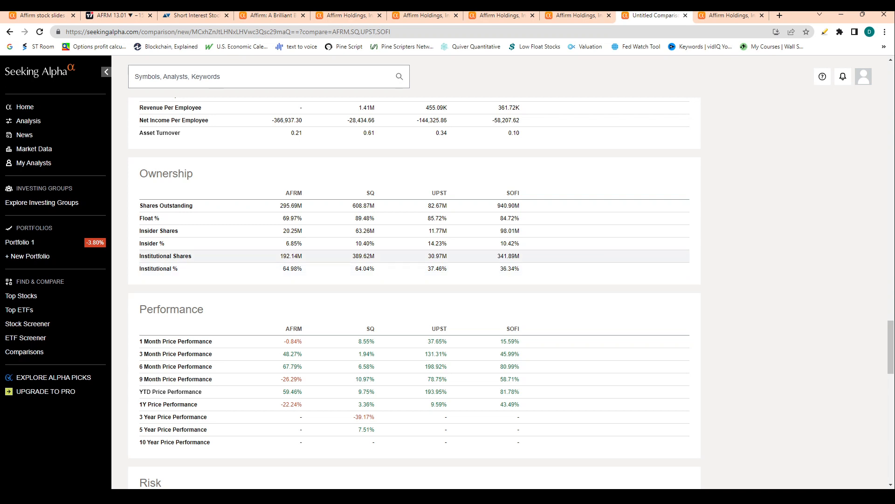
{"action": "left_click_drag", "start_coordinate": [286, 243], "coordinate": [506, 242]}
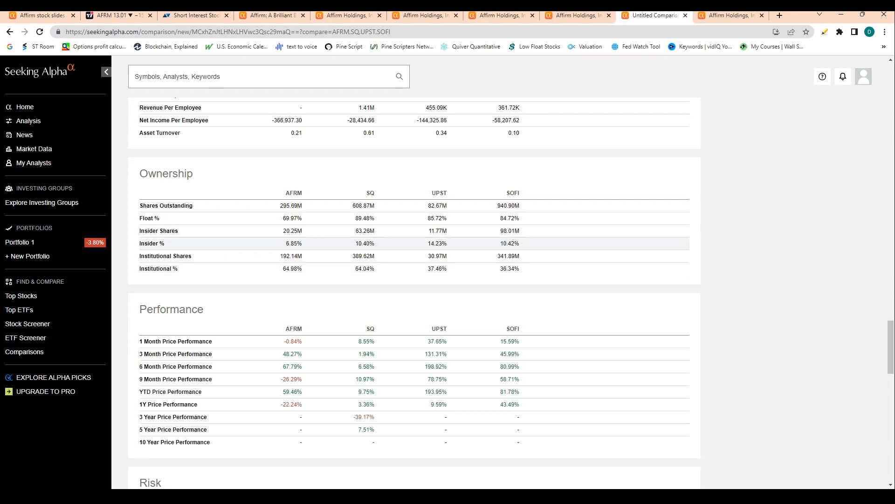
{"action": "left_click_drag", "start_coordinate": [303, 243], "coordinate": [509, 244]}
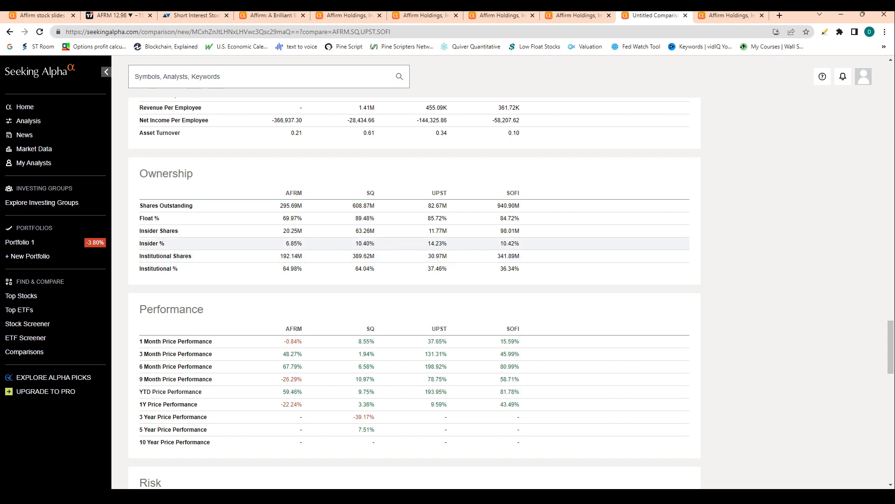
{"action": "double_click", "coordinate": [151, 243]}
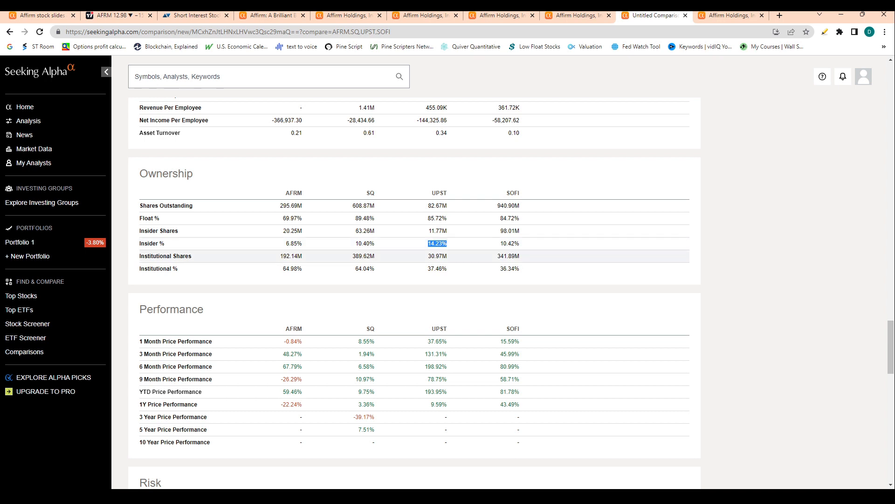
{"action": "scroll", "scroll_direction": "down", "scroll_amount": 3}
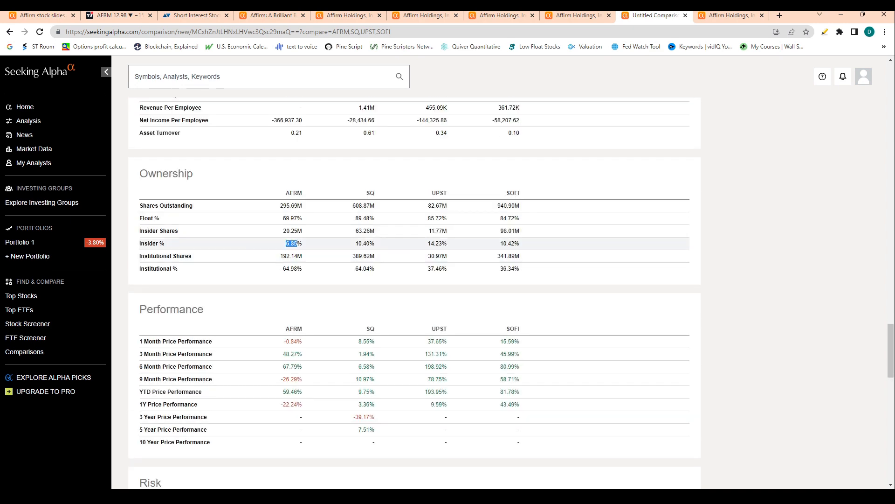
Step: Highlight UPST's 34.97% short interest in Risk, then scroll to EPS Revisions
{"action": "scroll", "scroll_direction": "down", "scroll_amount": 3}
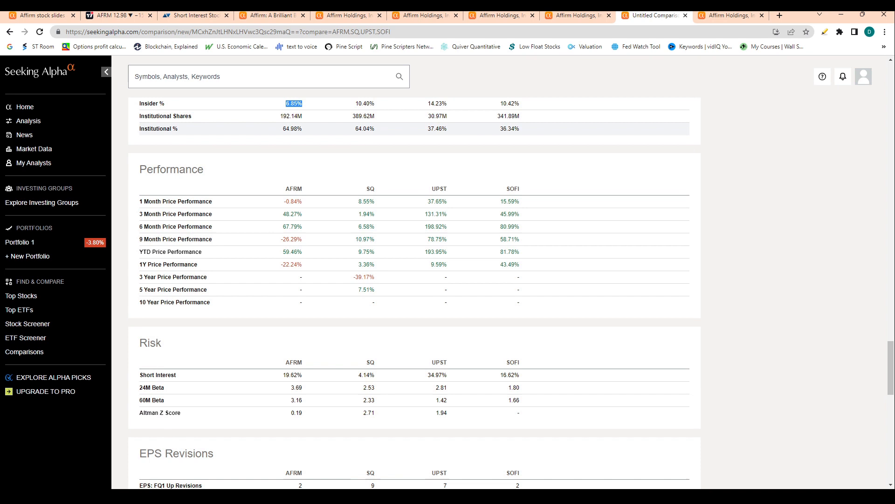
{"action": "scroll", "scroll_direction": "down", "scroll_amount": 3}
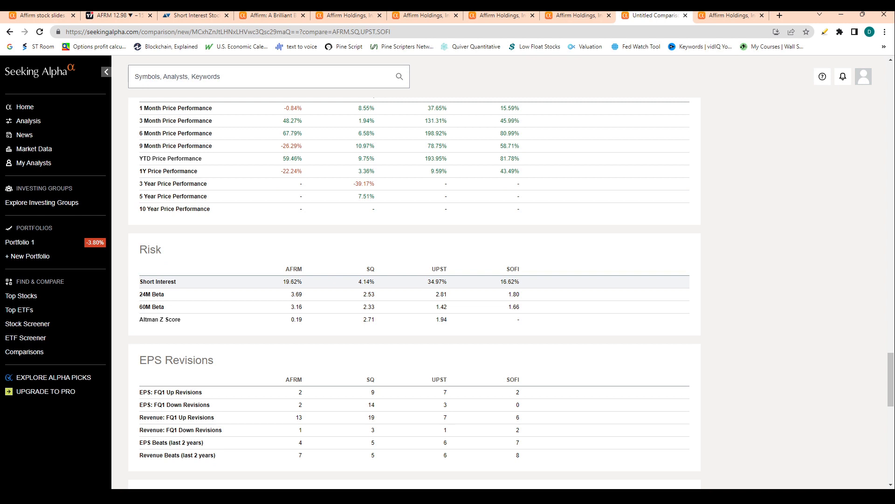
{"action": "double_click", "coordinate": [288, 281]}
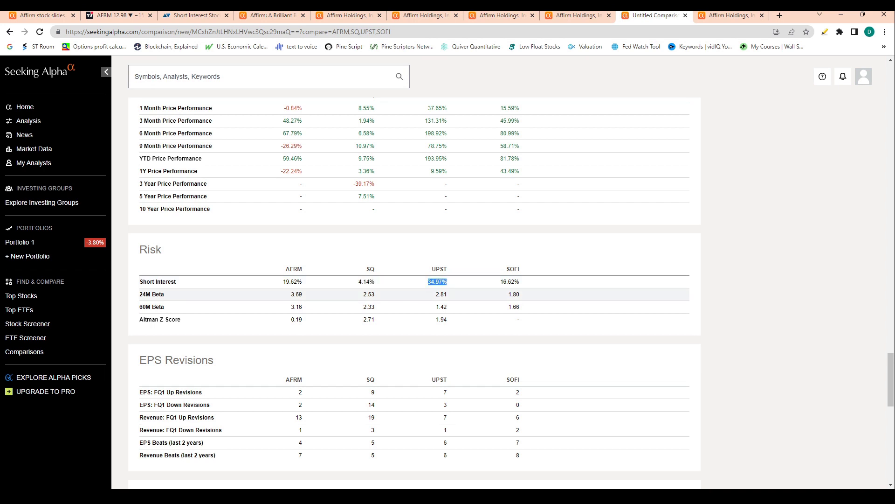
{"action": "scroll", "scroll_direction": "down", "scroll_amount": 3}
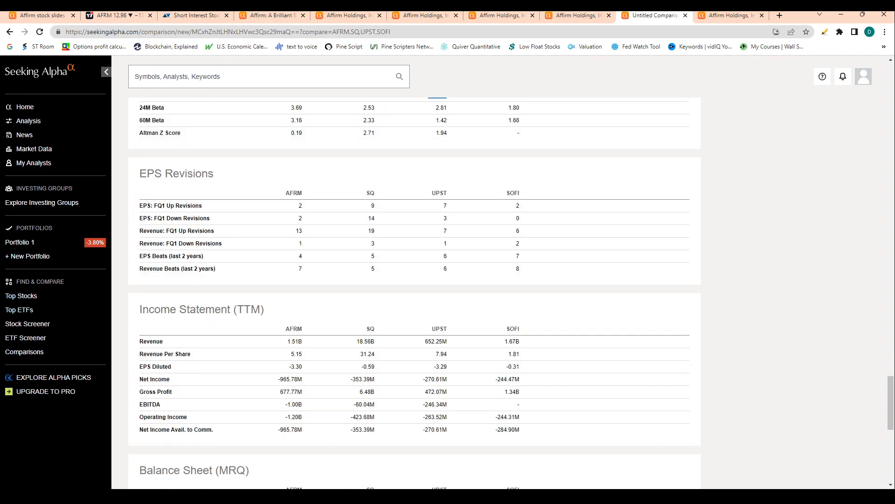
Step: Scroll to the Balance Sheet (MRQ) table and highlight SQ's 28.92 book value per share
{"action": "scroll", "scroll_direction": "down", "scroll_amount": 3}
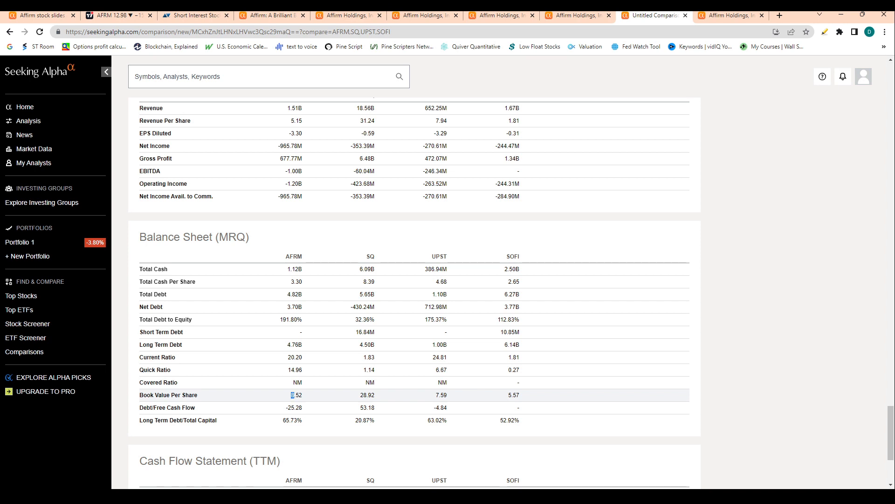
{"action": "double_click", "coordinate": [296, 395]}
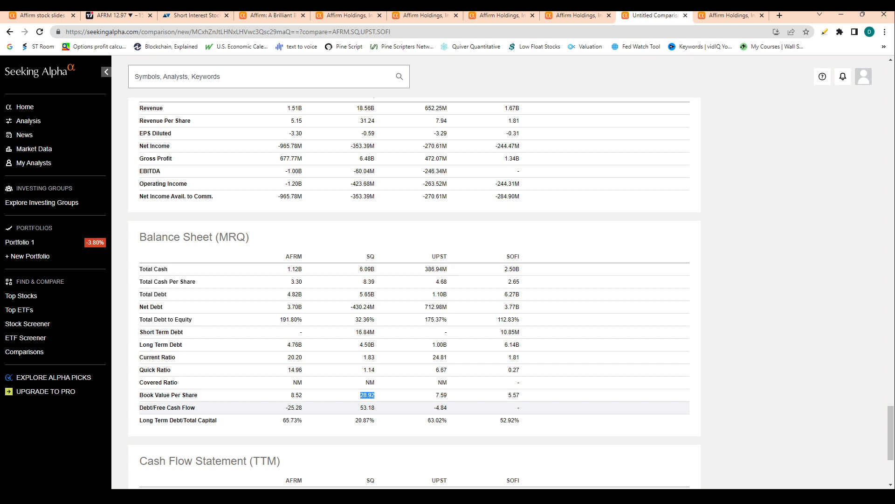
Step: Review the Risk and EPS Revisions tables for AFRM, SQ, UPST and SOFI, highlighting several values
{"action": "scroll", "scroll_direction": "down", "scroll_amount": 3}
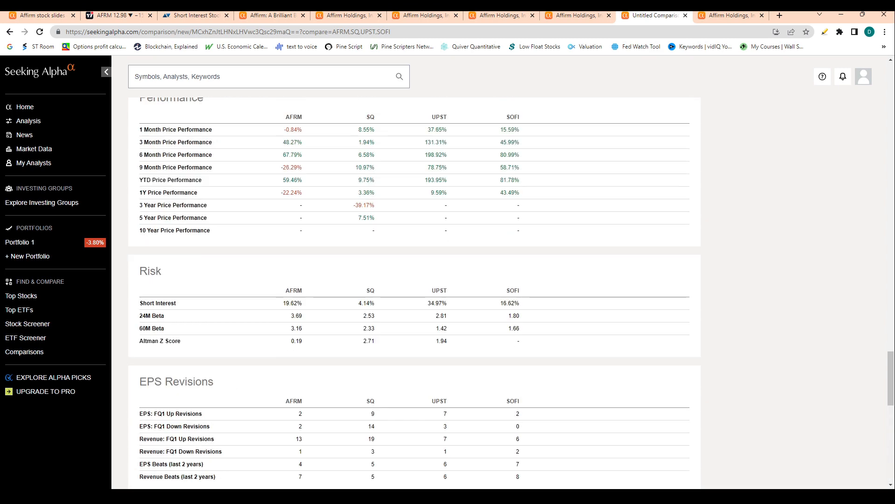
{"action": "scroll", "scroll_direction": "down", "scroll_amount": 3}
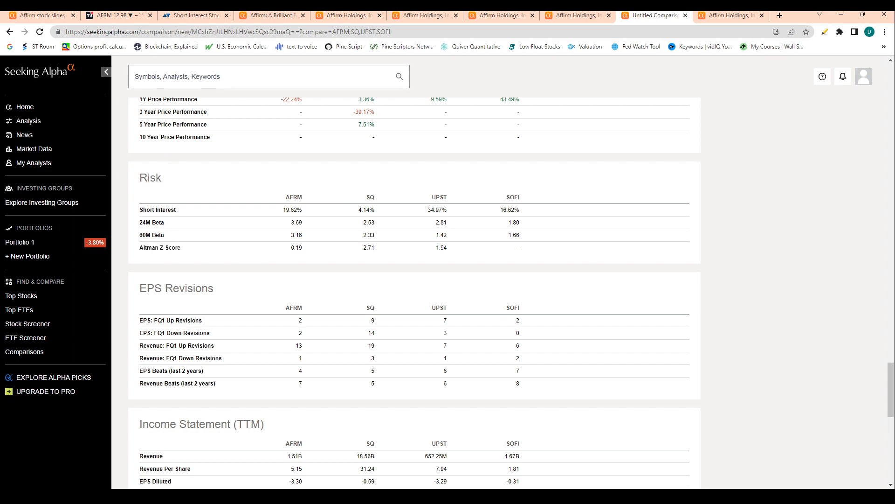
{"action": "double_click", "coordinate": [174, 287]}
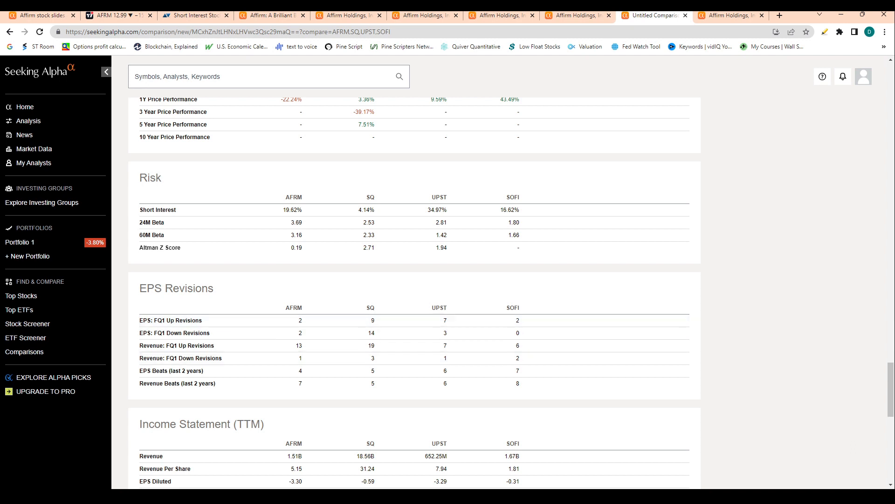
{"action": "double_click", "coordinate": [439, 307]}
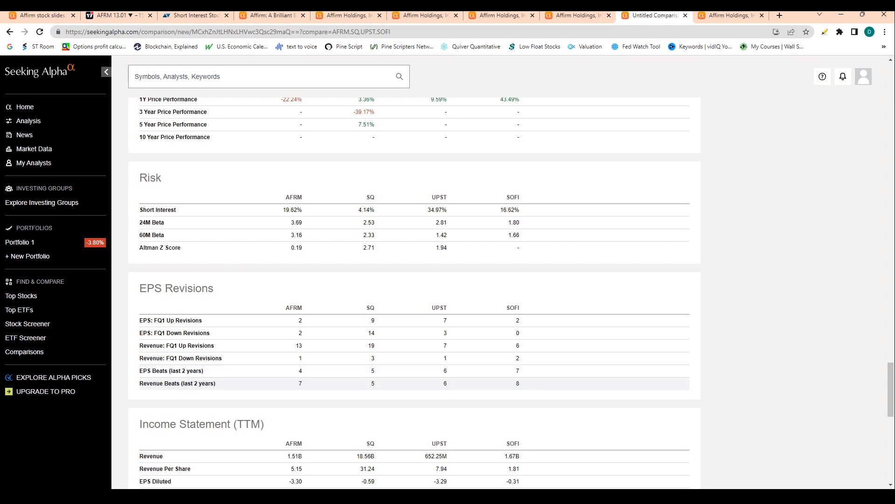
{"action": "double_click", "coordinate": [513, 307]}
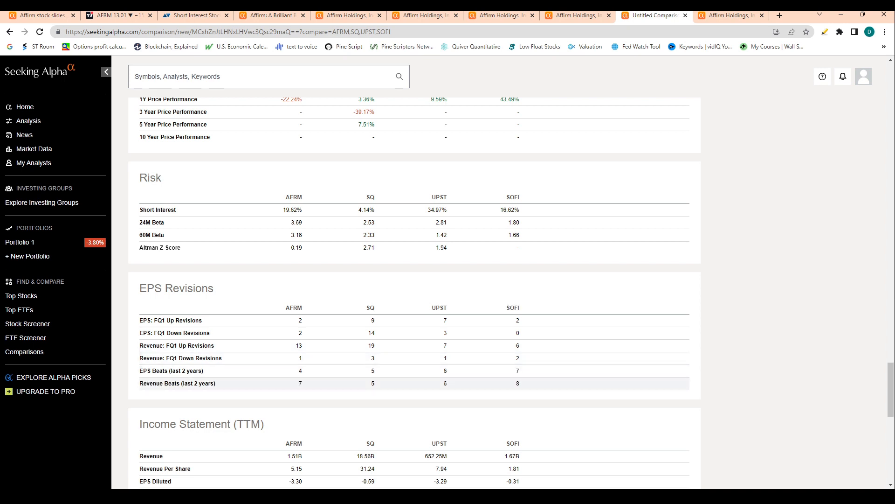
Step: Scroll past the Cash Flow Statement, then back up to the Ratings table and one-year Price Return chart
{"action": "scroll", "scroll_direction": "down", "scroll_amount": 3}
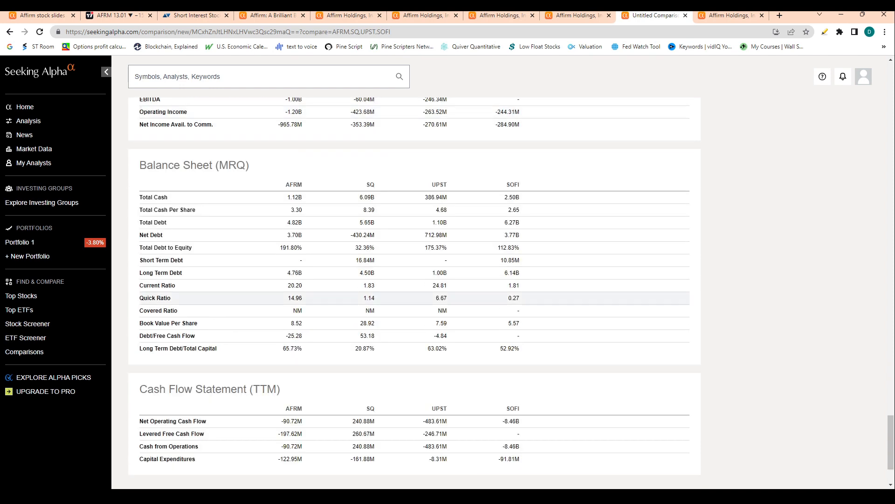
{"action": "scroll", "scroll_direction": "down", "scroll_amount": 3}
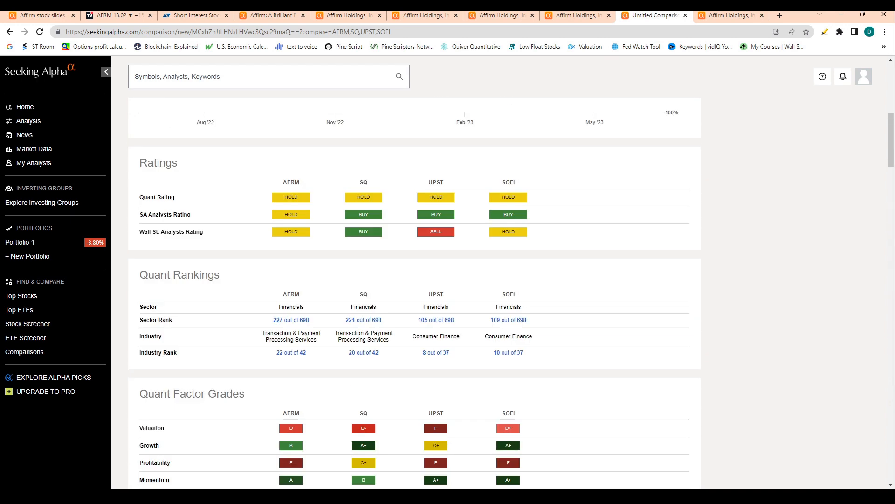
{"action": "scroll", "scroll_direction": "up", "scroll_amount": 3}
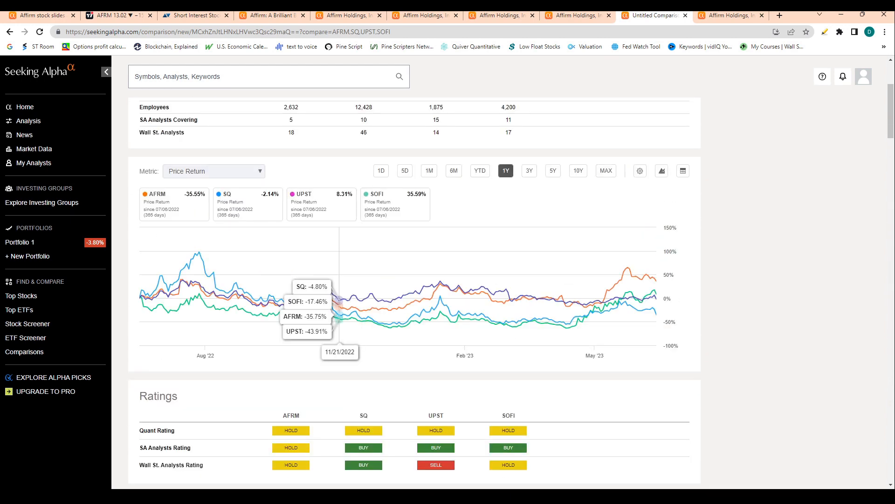